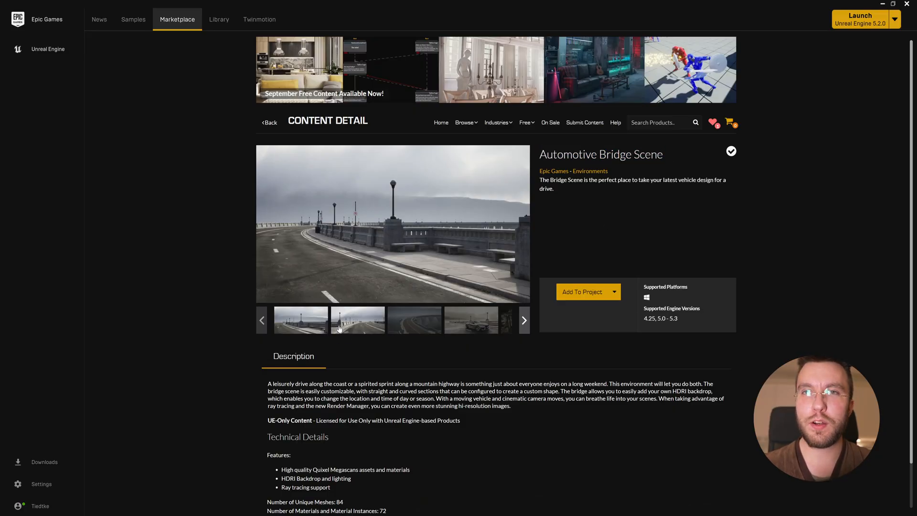
# Launch the Automotive Bridge Scene project from the Epic Games Launcher into Unreal Engine 5.2
pyautogui.click(413, 320)
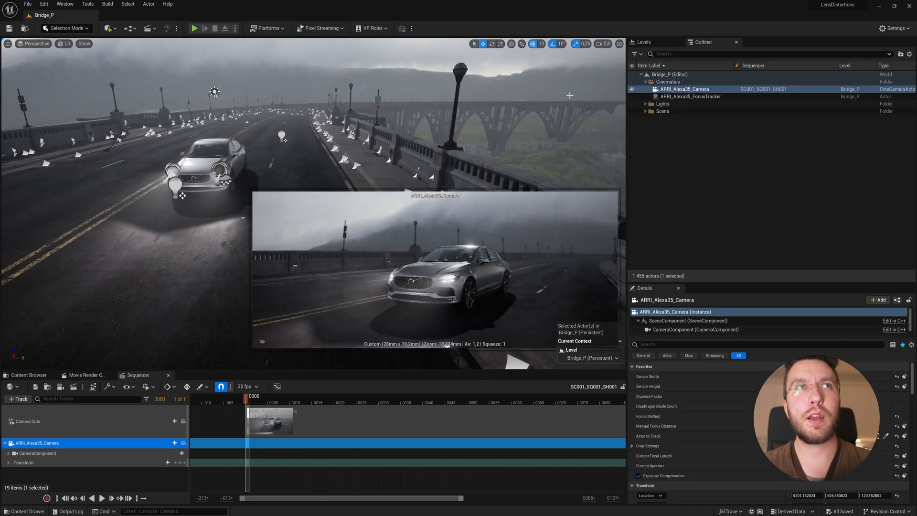
pyautogui.click(34, 43)
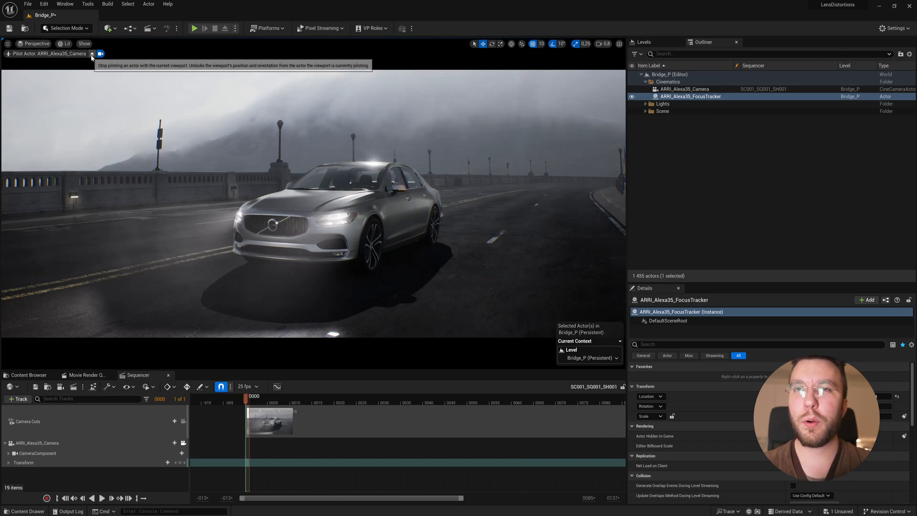
pyautogui.click(100, 54)
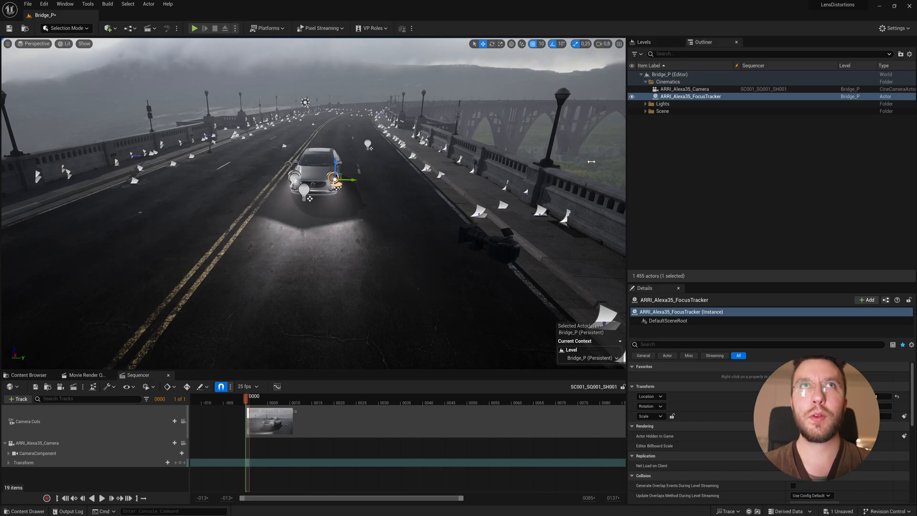
pyautogui.click(685, 88)
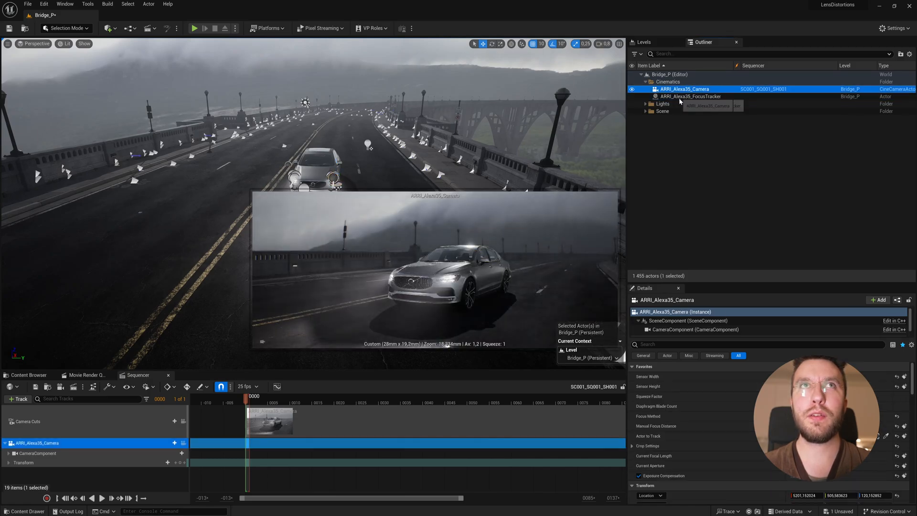
pyautogui.click(690, 96)
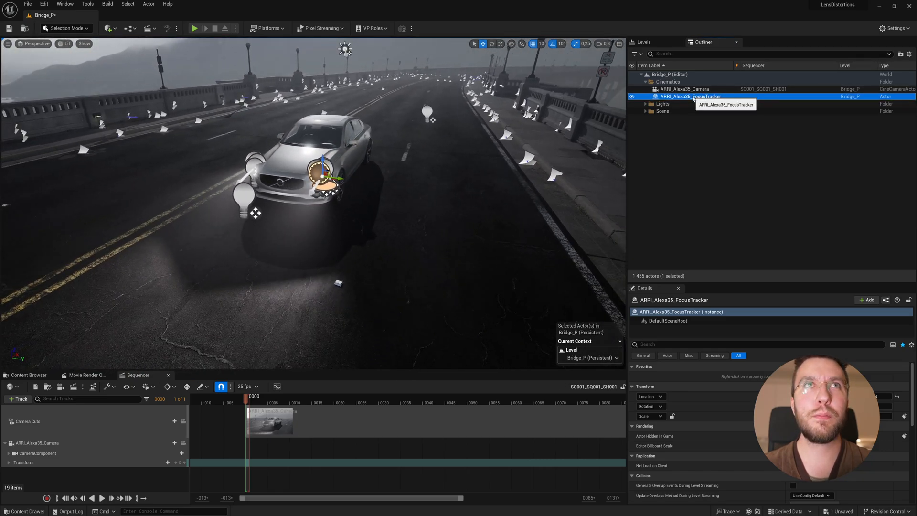
pyautogui.moveTo(106, 35)
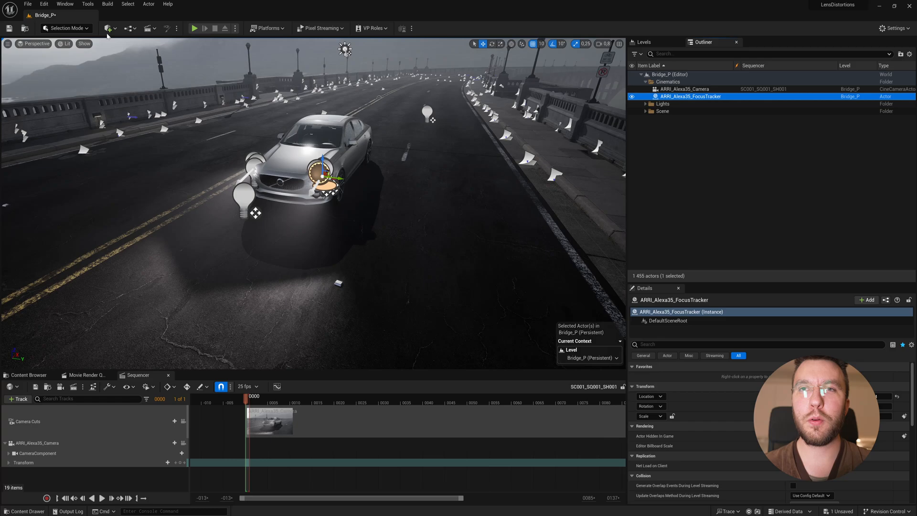
pyautogui.click(108, 27)
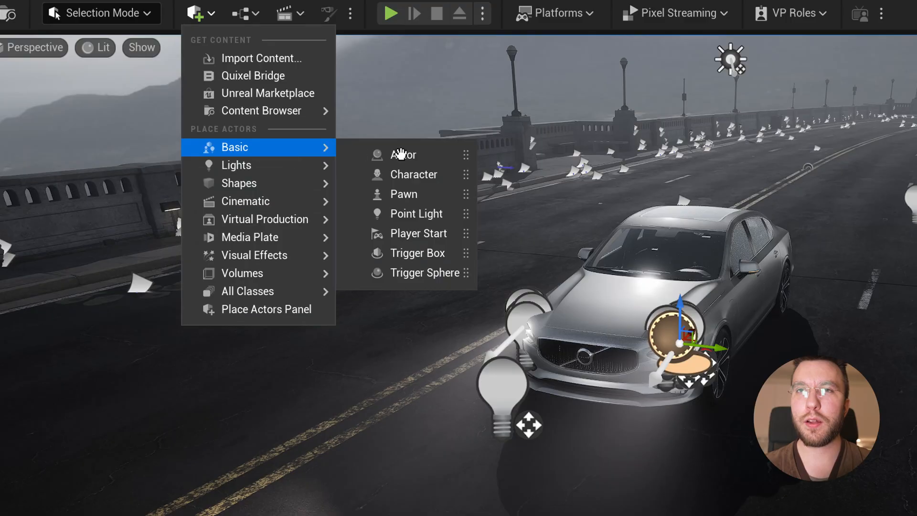
pyautogui.moveTo(403, 155)
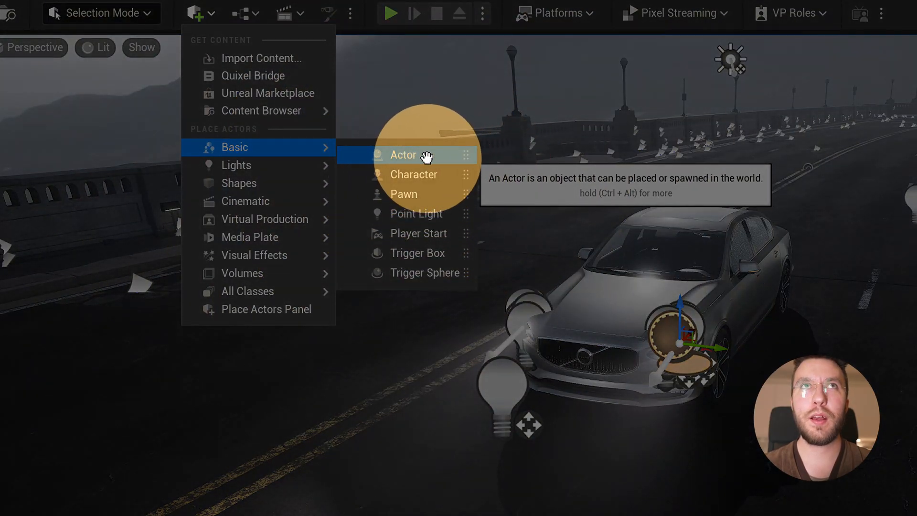
pyautogui.click(402, 155)
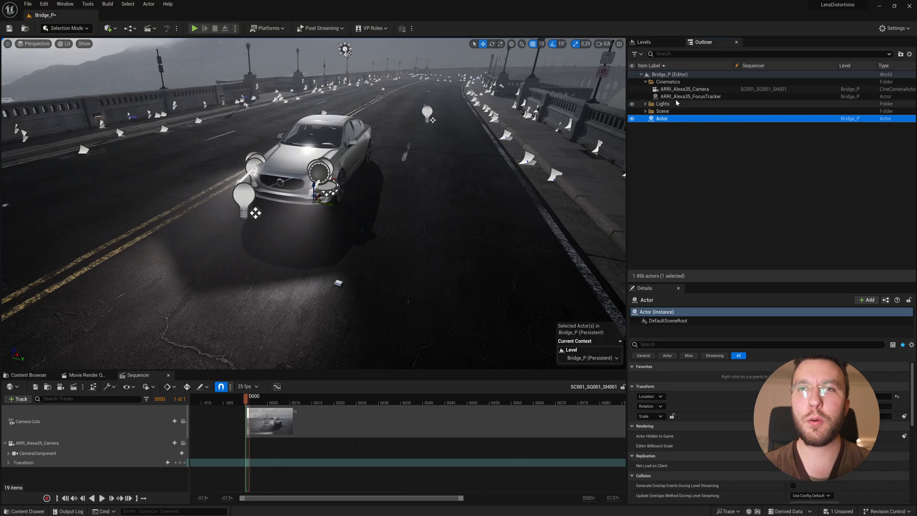
pyautogui.moveTo(661, 119)
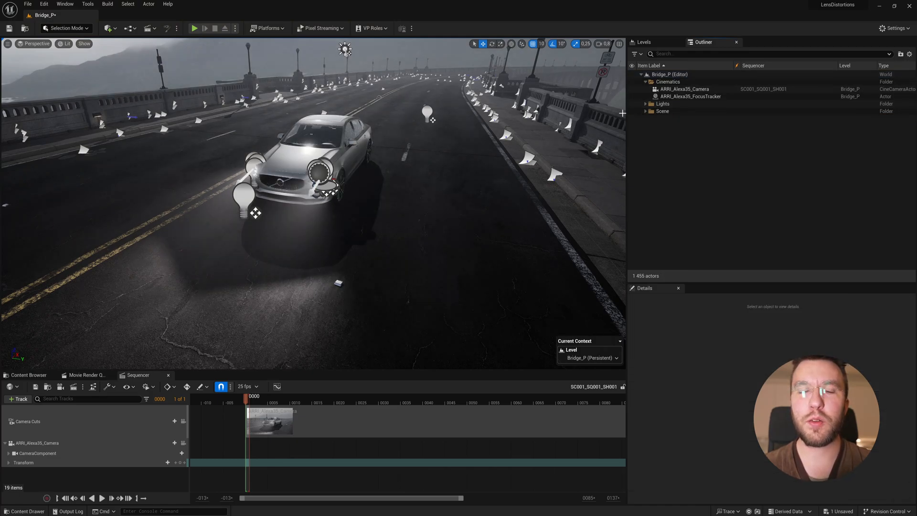
pyautogui.click(689, 96)
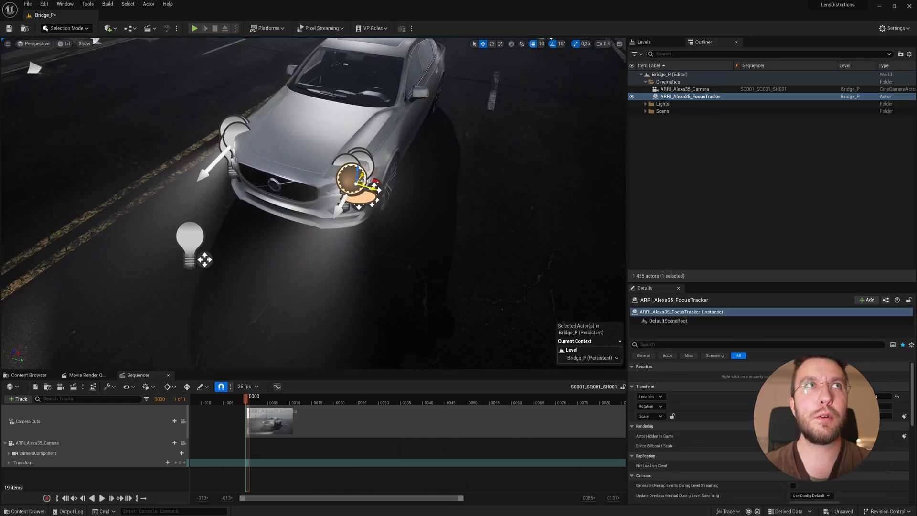
pyautogui.click(107, 28)
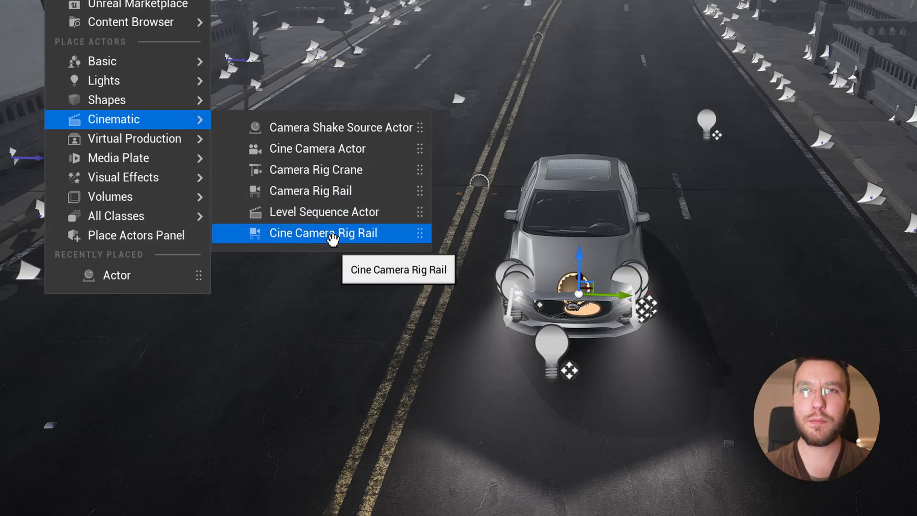
# Place a Cine Camera Rig Rail from Quickly Add > Cinematic and position it along the road by the car
pyautogui.click(323, 233)
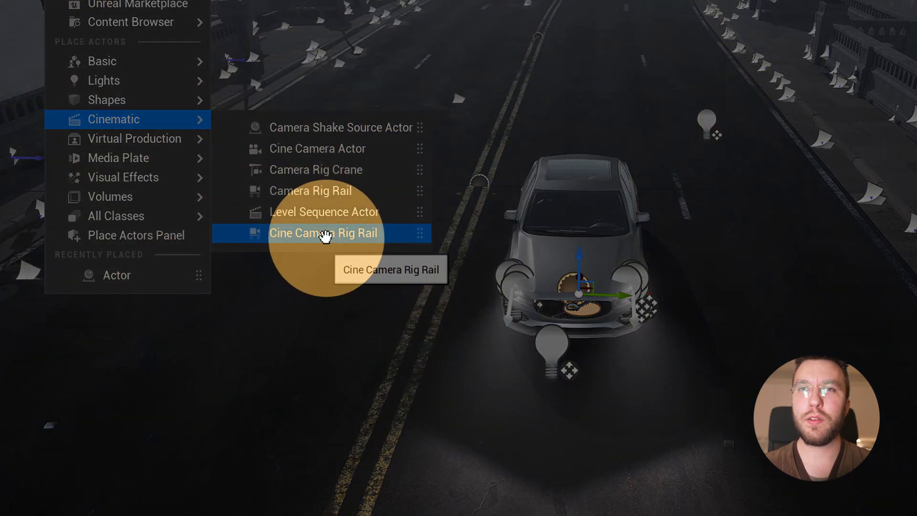
pyautogui.click(323, 233)
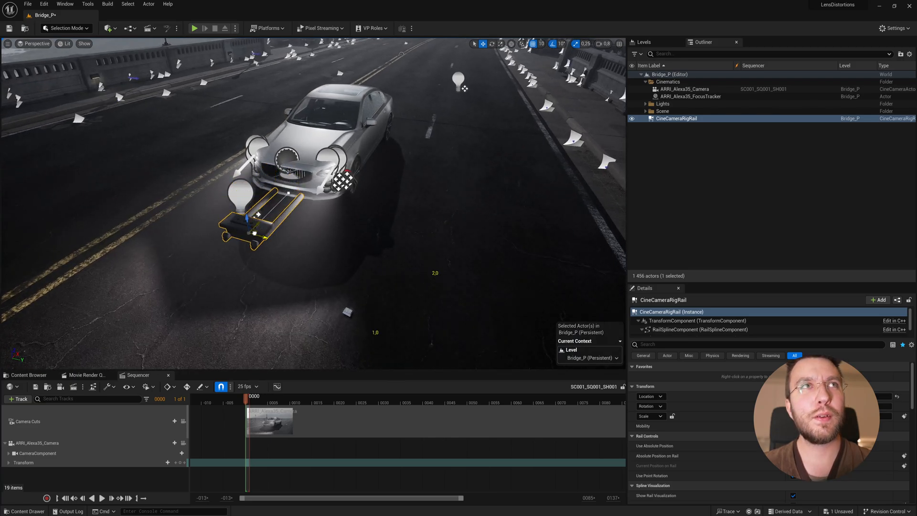
pyautogui.moveTo(251, 216); pyautogui.dragTo(520, 179)
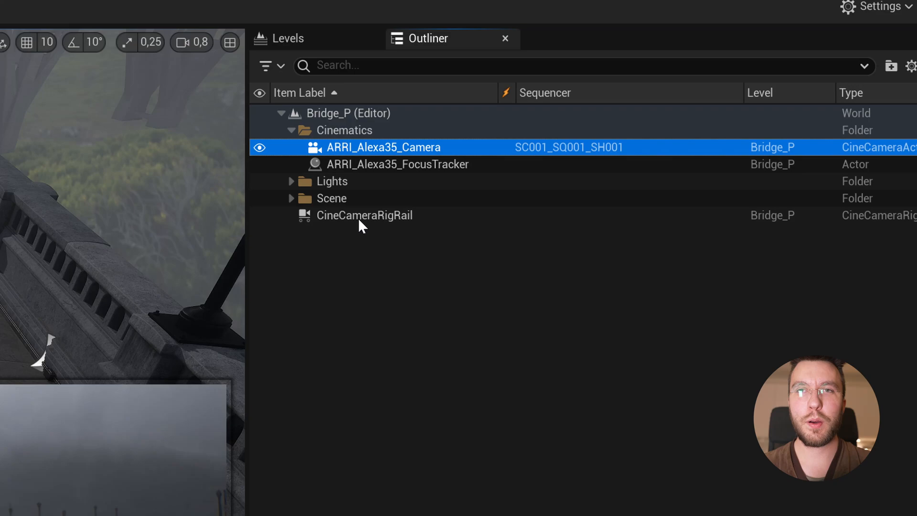
# Move CineCameraRigRail into the Cinematics folder and parent ARRI_Alexa35_Camera under it with zeroed transform
pyautogui.click(364, 215)
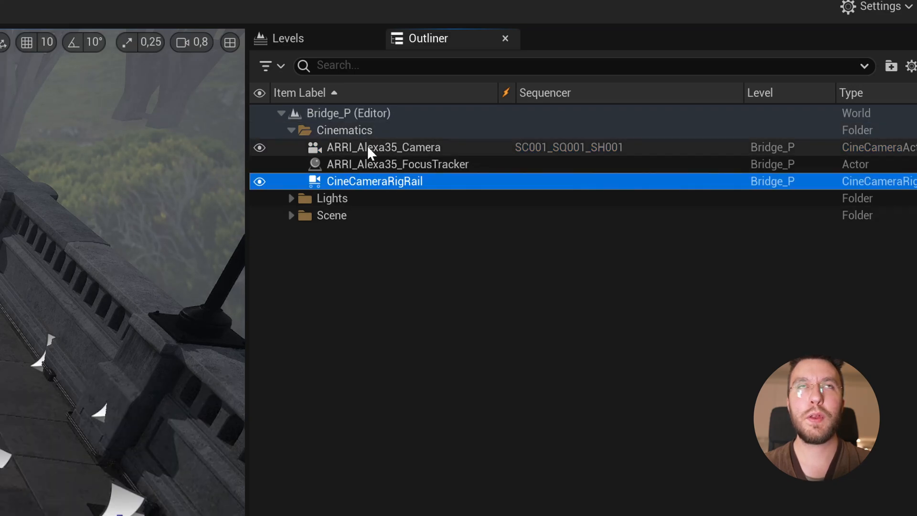
pyautogui.click(385, 148)
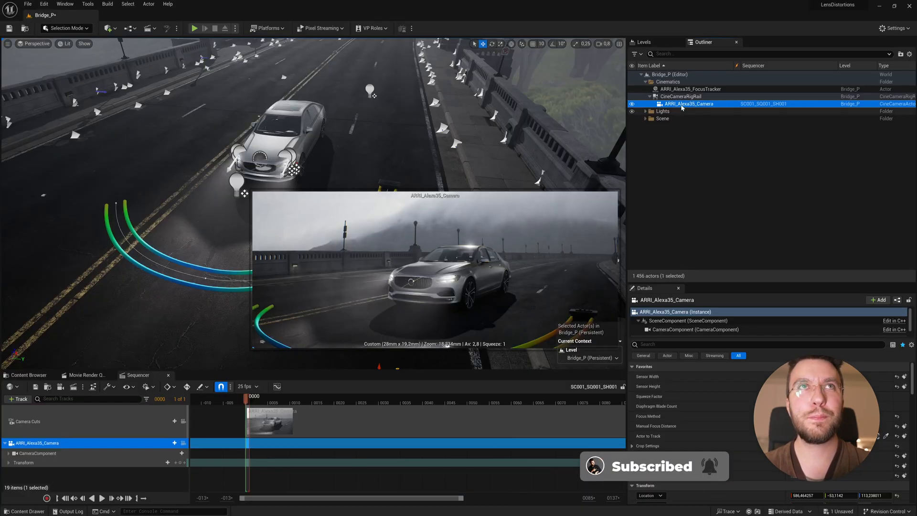
pyautogui.click(681, 96)
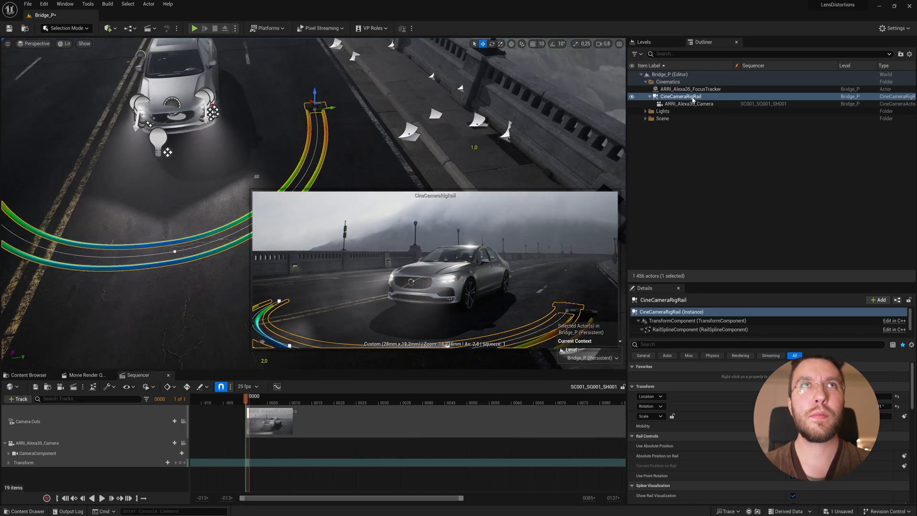
pyautogui.click(689, 103)
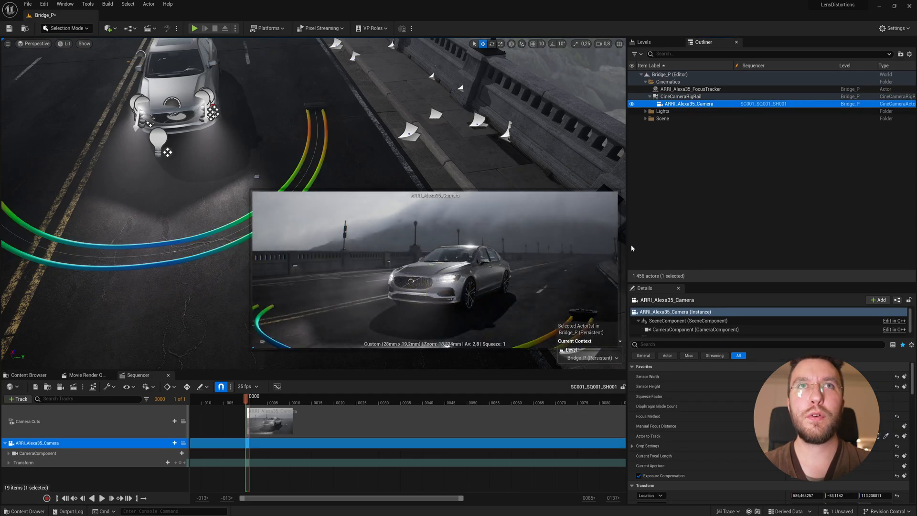
pyautogui.scroll(-3)
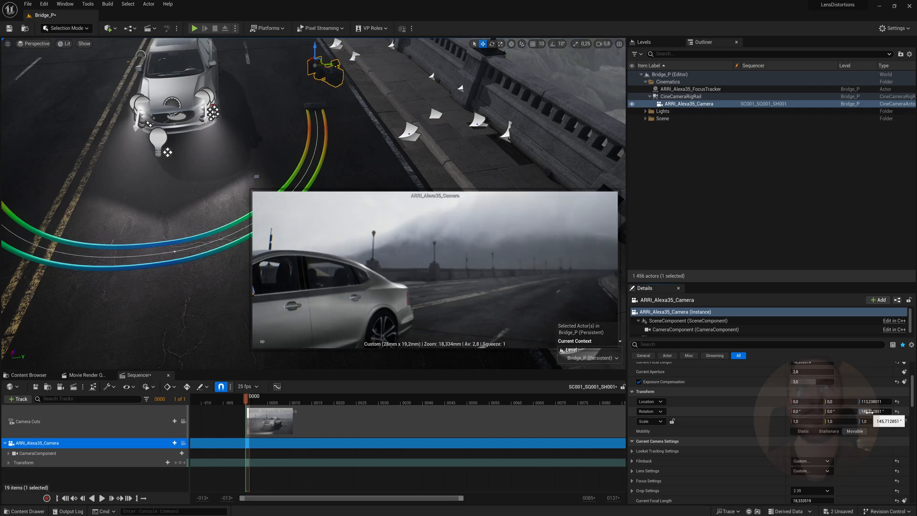
# On CineCameraRigRail's Rail Controls, turn off Use Absolute Position and Use Point Rotation
pyautogui.click(681, 95)
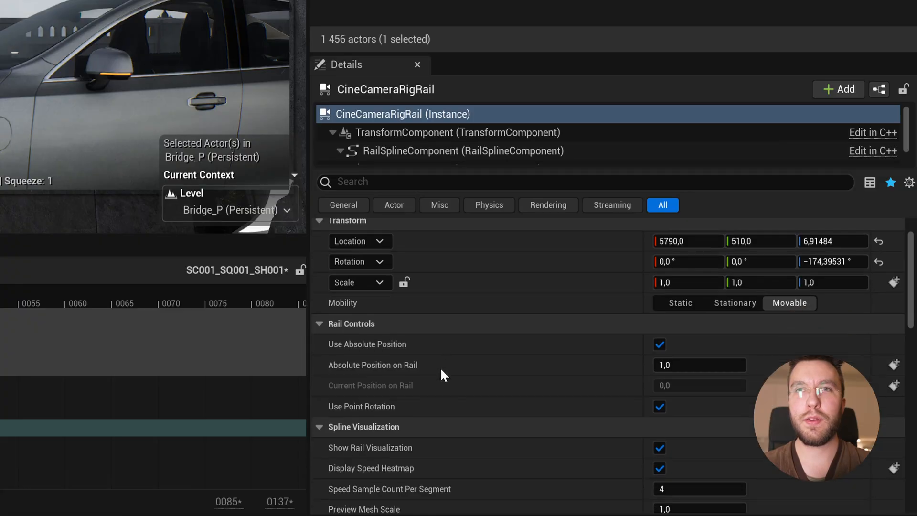
pyautogui.moveTo(380, 345)
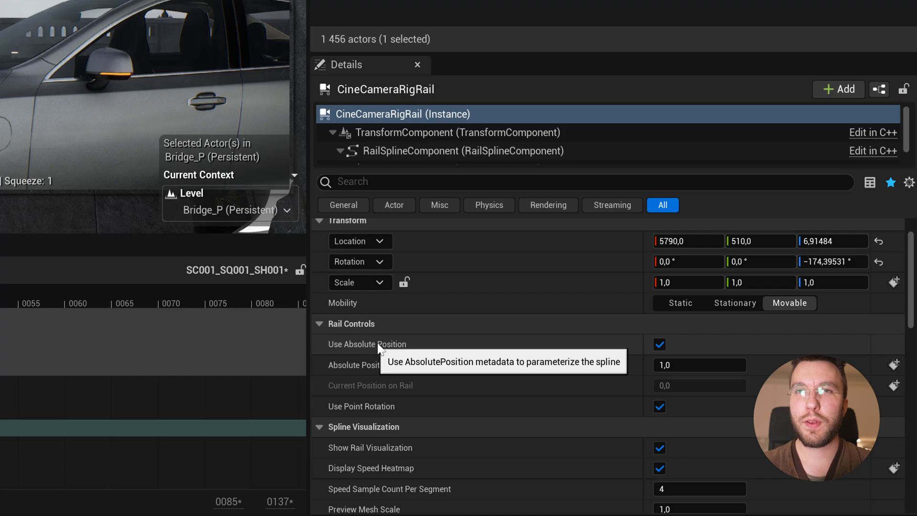
pyautogui.moveTo(386, 354)
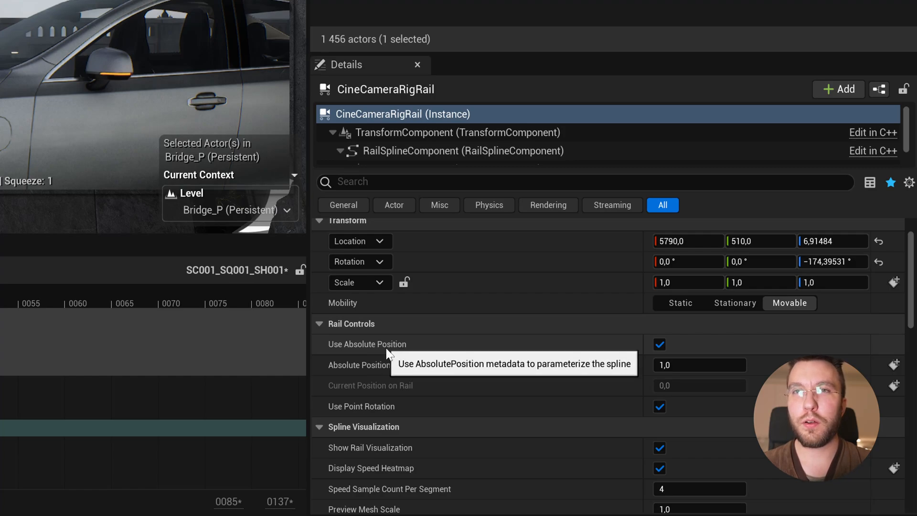
pyautogui.moveTo(384, 392)
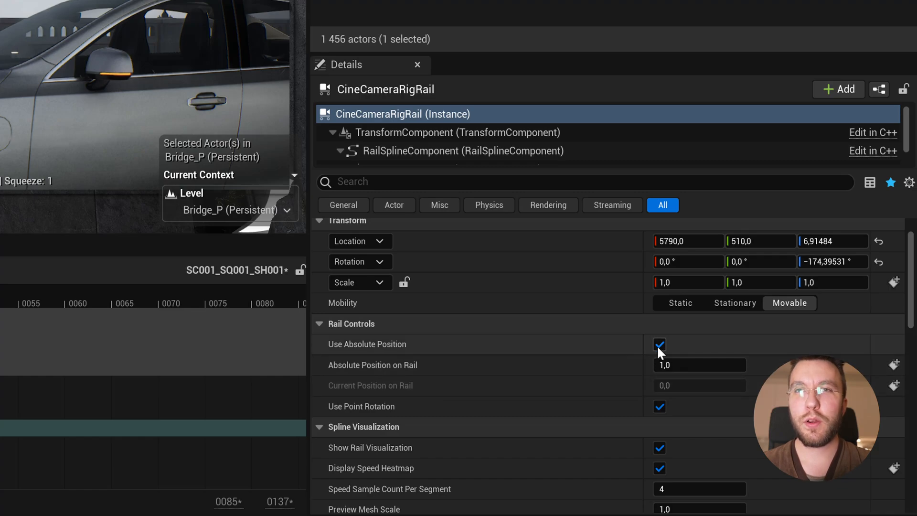
pyautogui.click(660, 344)
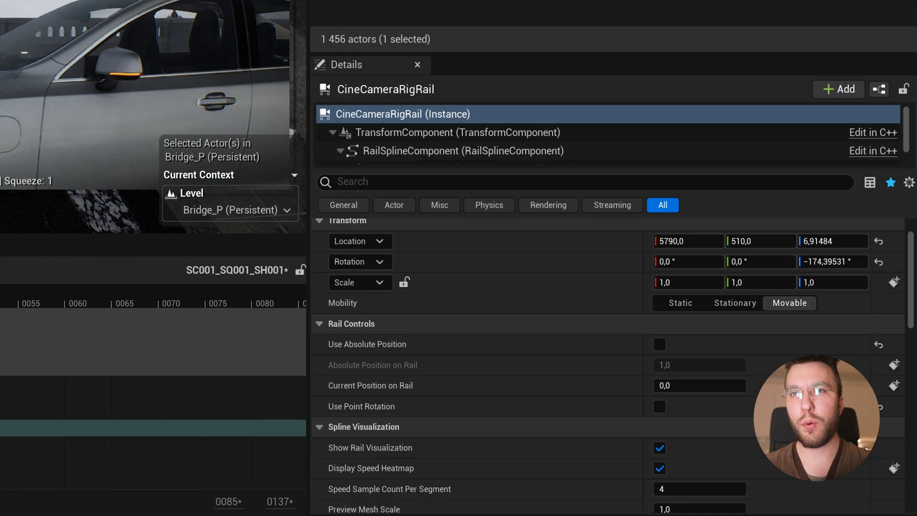
pyautogui.click(659, 344)
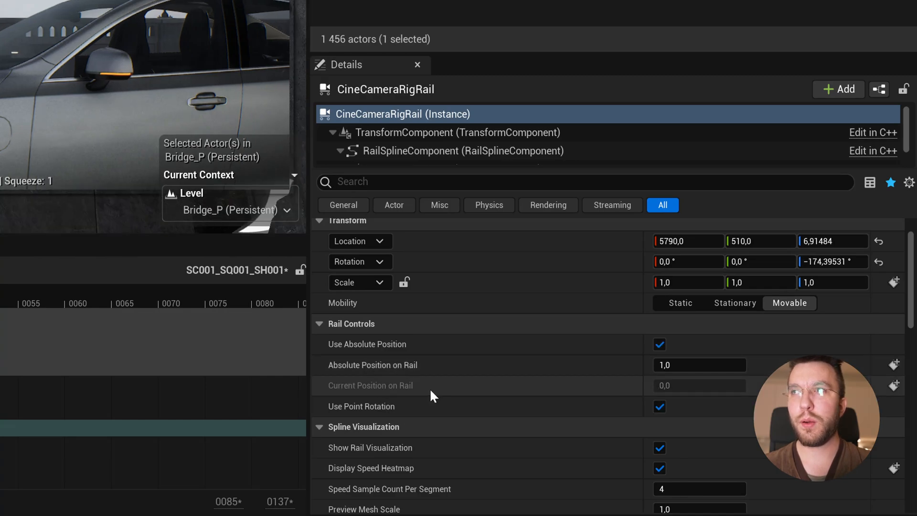
pyautogui.click(659, 344)
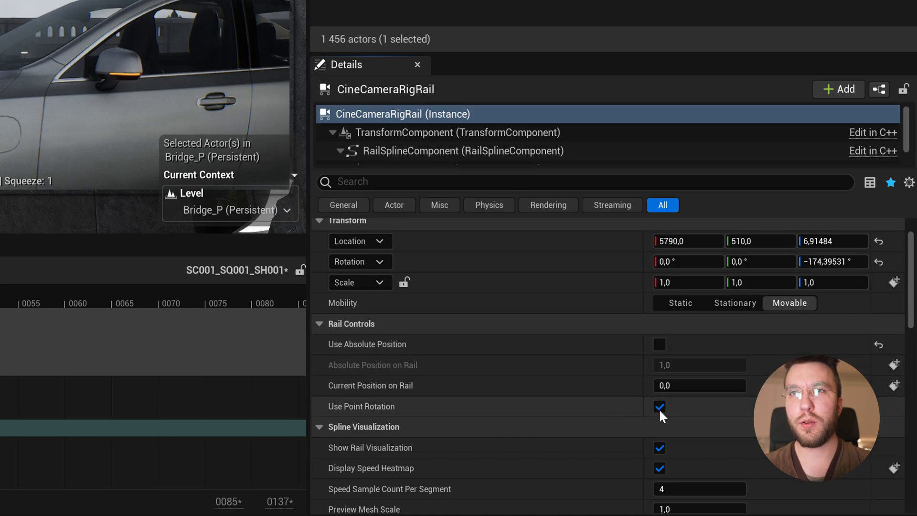
pyautogui.click(659, 407)
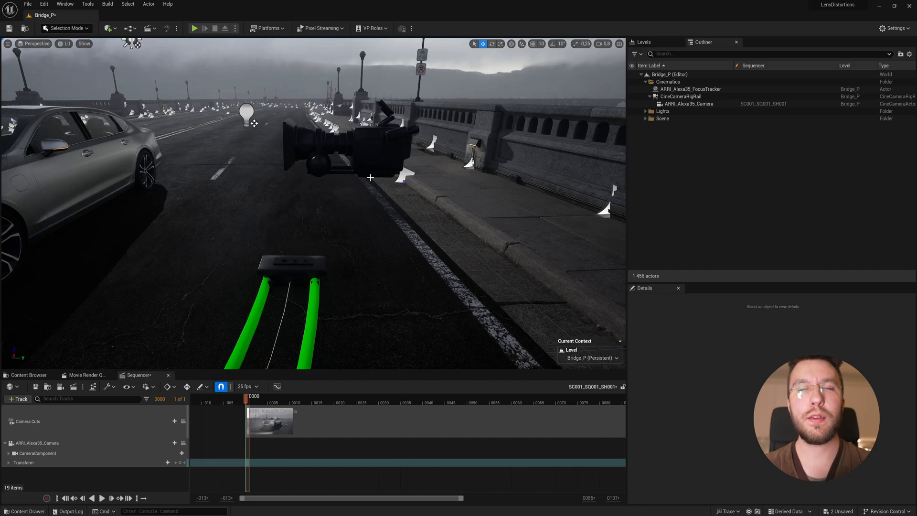
pyautogui.moveTo(291, 181)
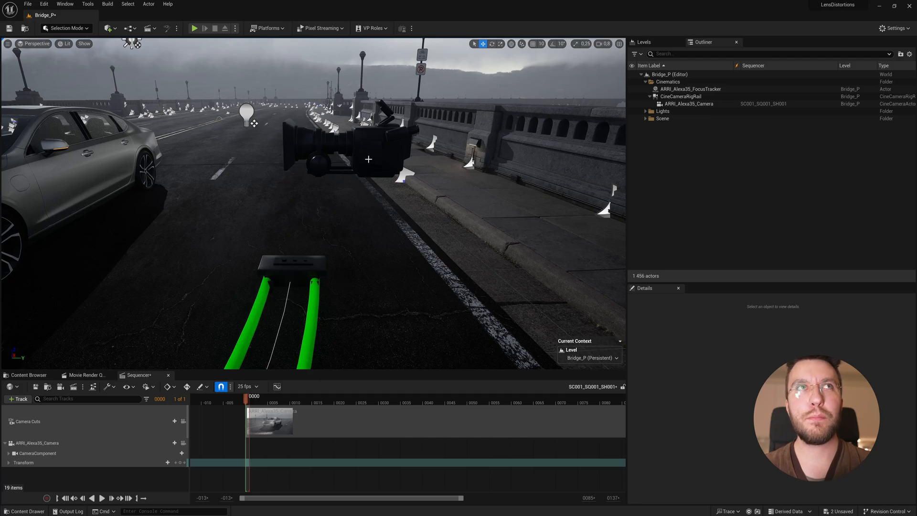
pyautogui.click(689, 103)
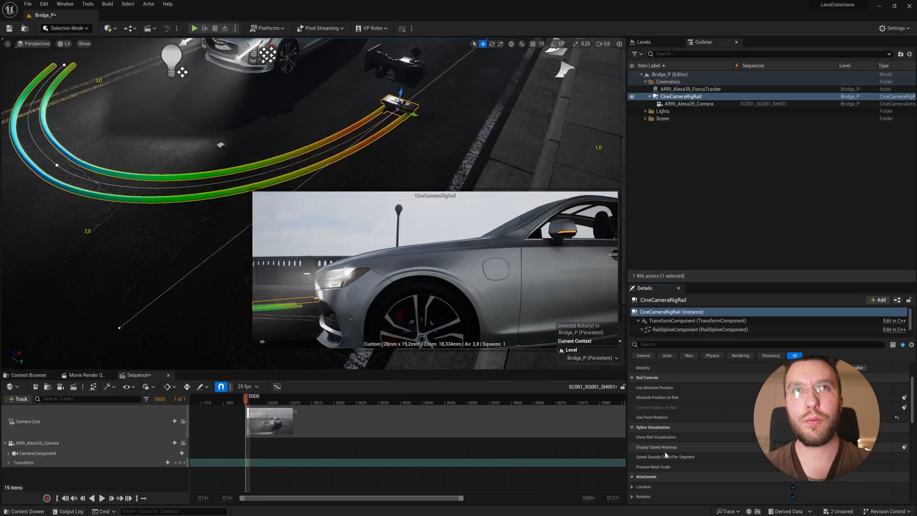
pyautogui.moveTo(665, 457)
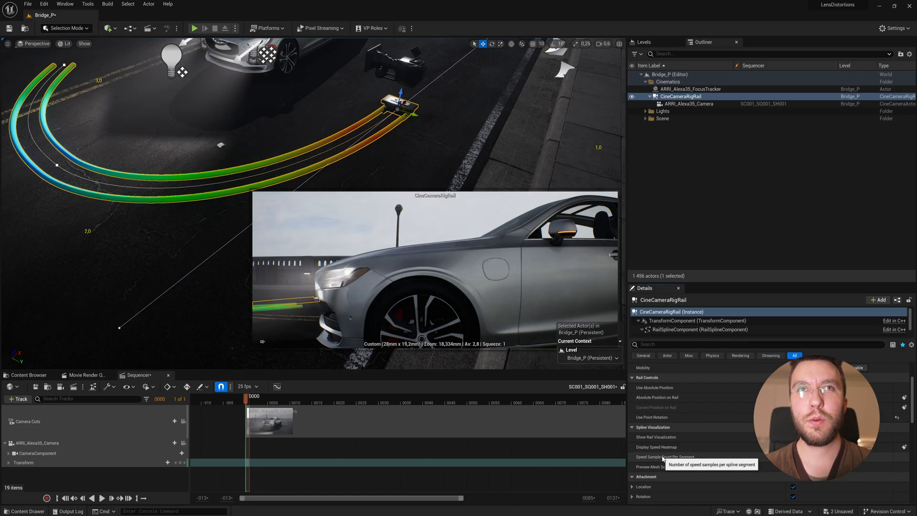
pyautogui.scroll(-3)
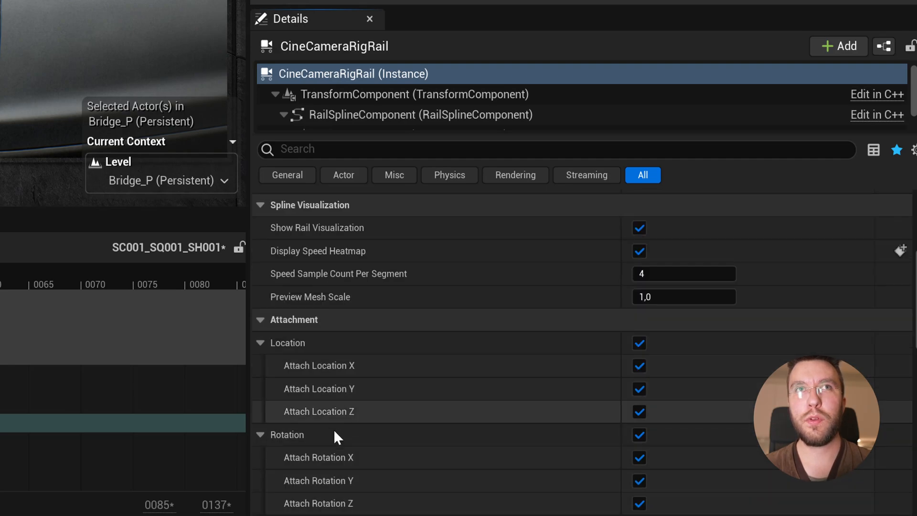
pyautogui.scroll(-3)
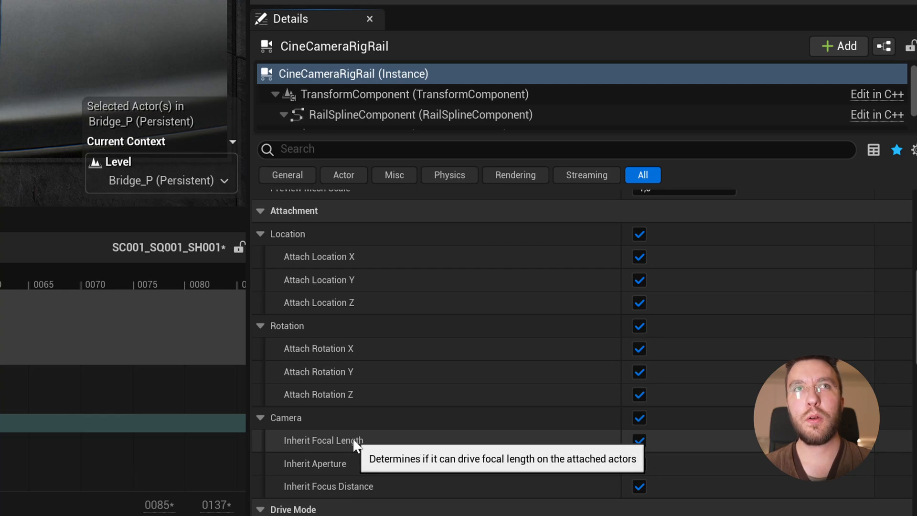
pyautogui.moveTo(390, 448)
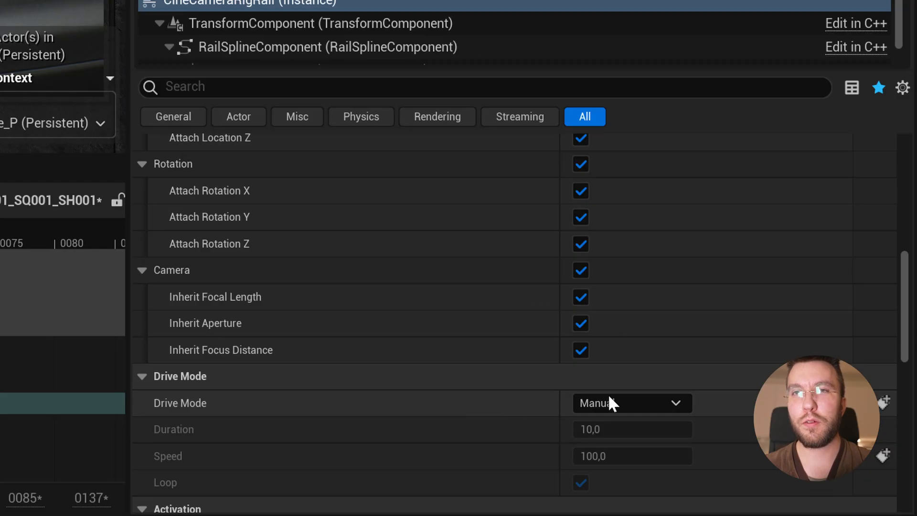
# Set the rail rig's Drive Mode to Duration and pilot the ARRI_Alexa35_Camera in the viewport
pyautogui.click(632, 403)
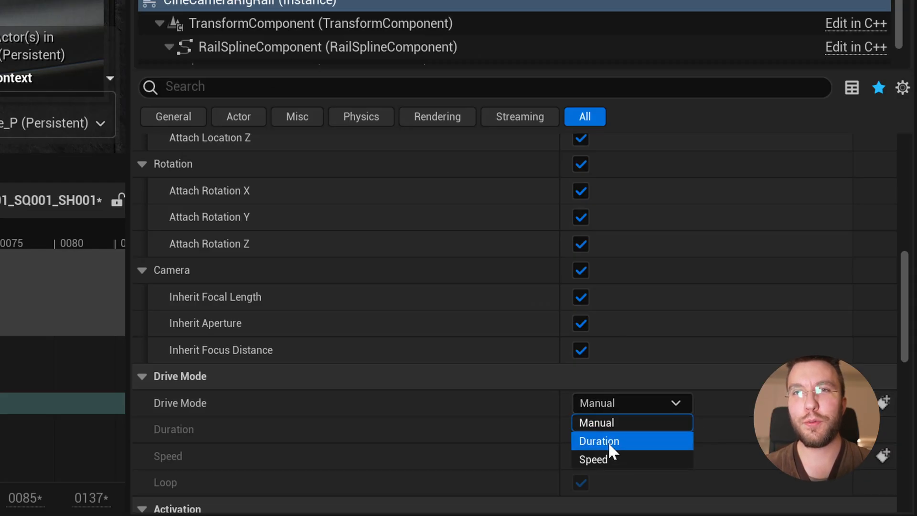
pyautogui.moveTo(596, 422)
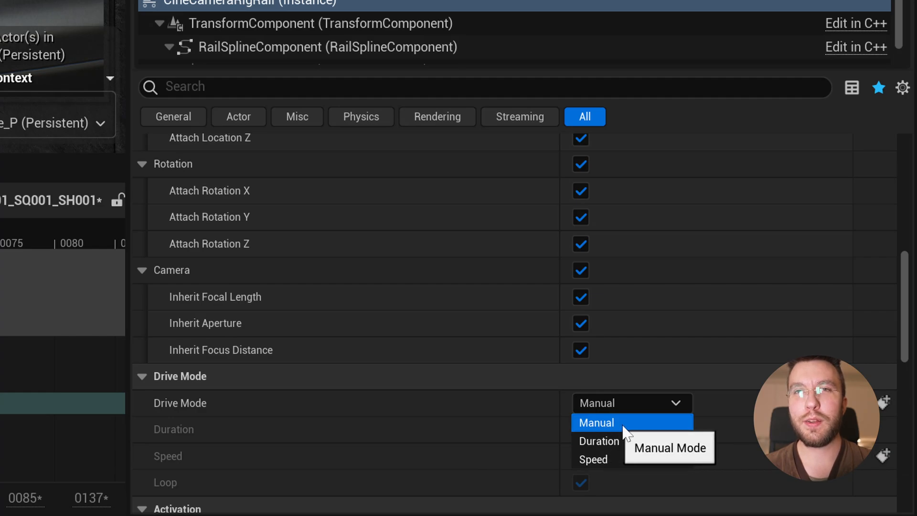
pyautogui.moveTo(599, 441)
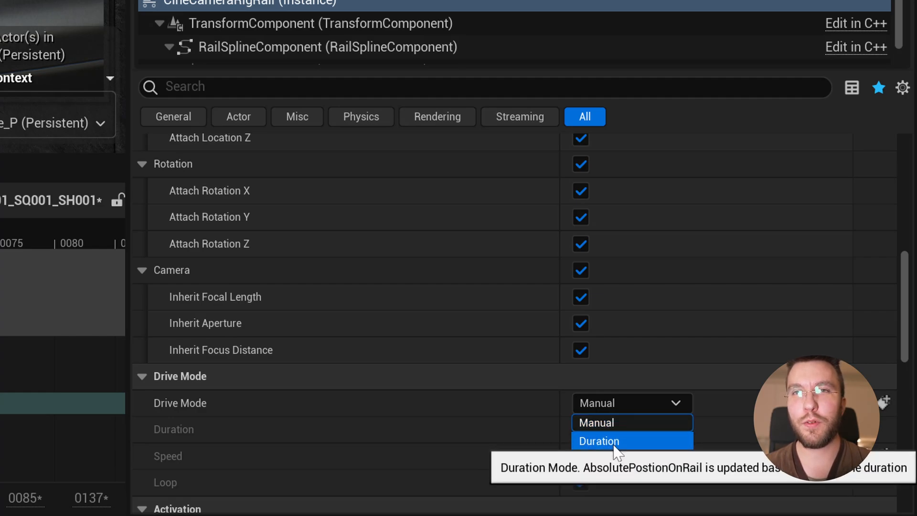
pyautogui.moveTo(593, 460)
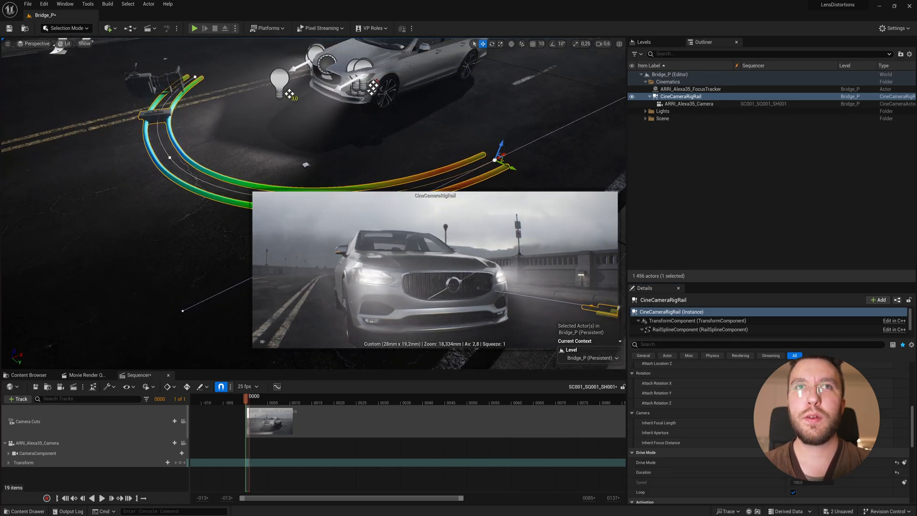
pyautogui.click(37, 43)
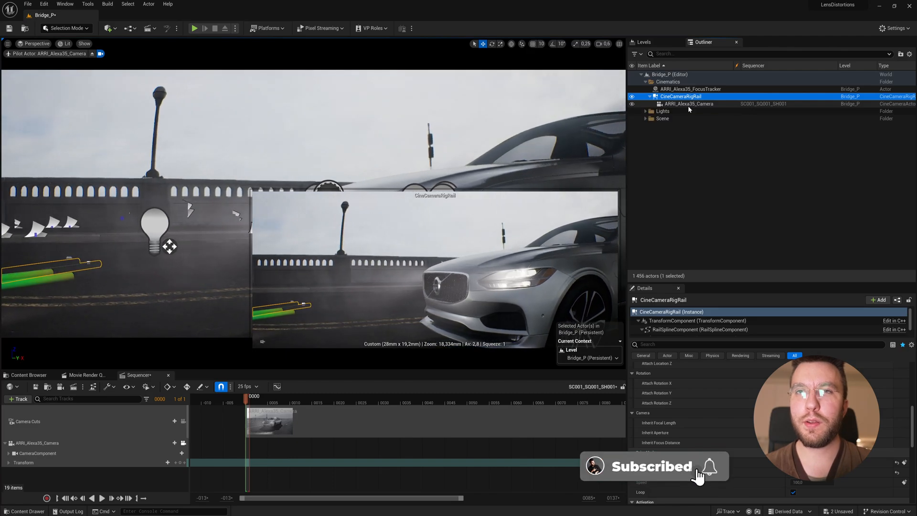
# Select ARRI_Alexa35_Camera in the Outliner to show its Current Camera Settings (18.3 mm, f/2.8)
pyautogui.click(689, 103)
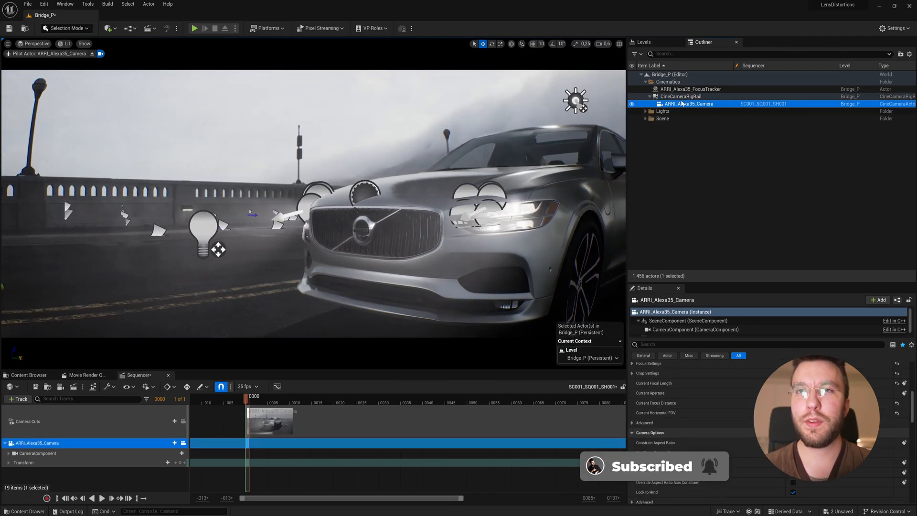
pyautogui.click(677, 132)
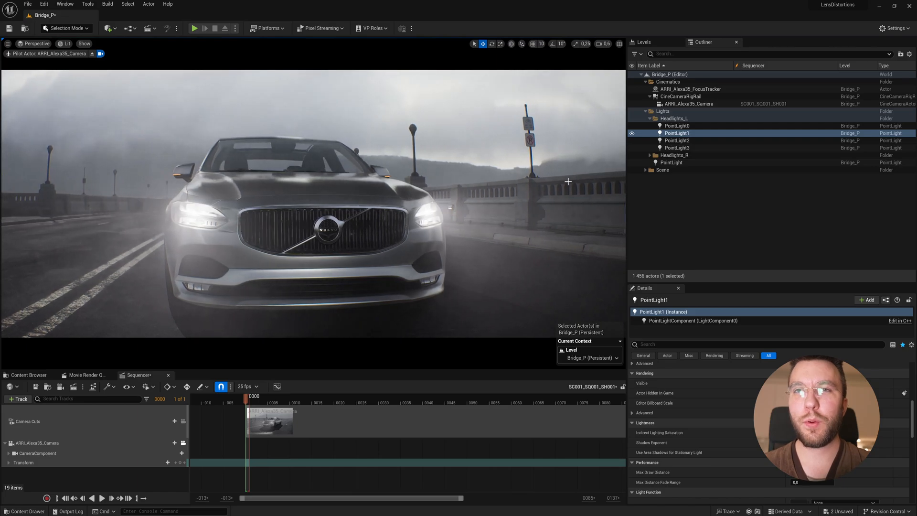
pyautogui.click(689, 103)
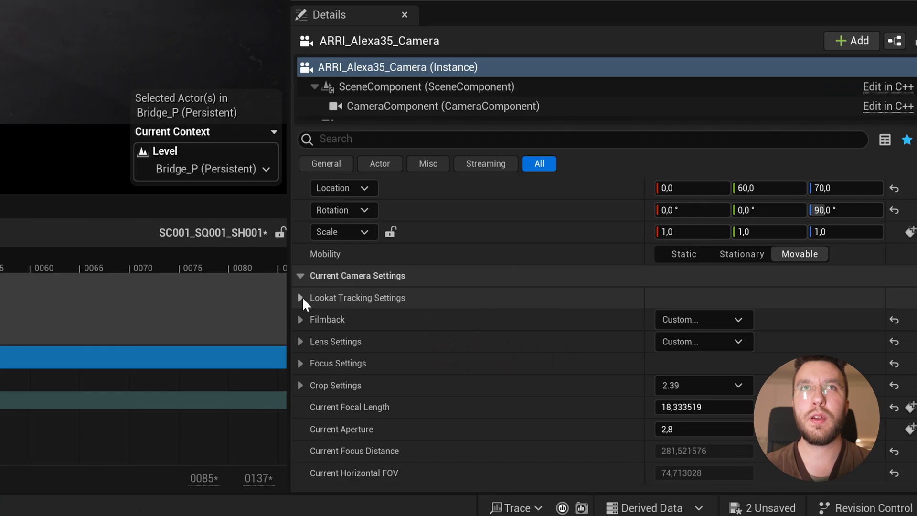
# Enable Look at Tracking in the Alexa camera's Lookat Tracking Settings
pyautogui.click(300, 298)
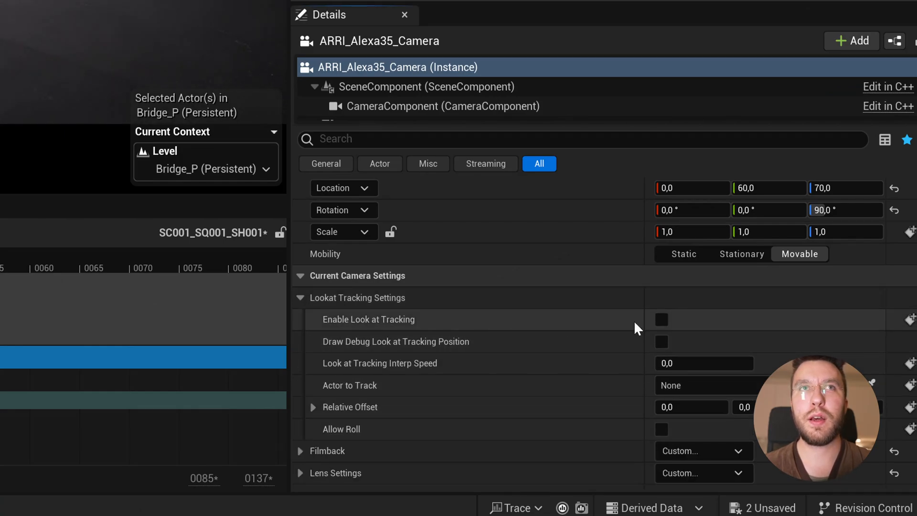
pyautogui.moveTo(661, 319)
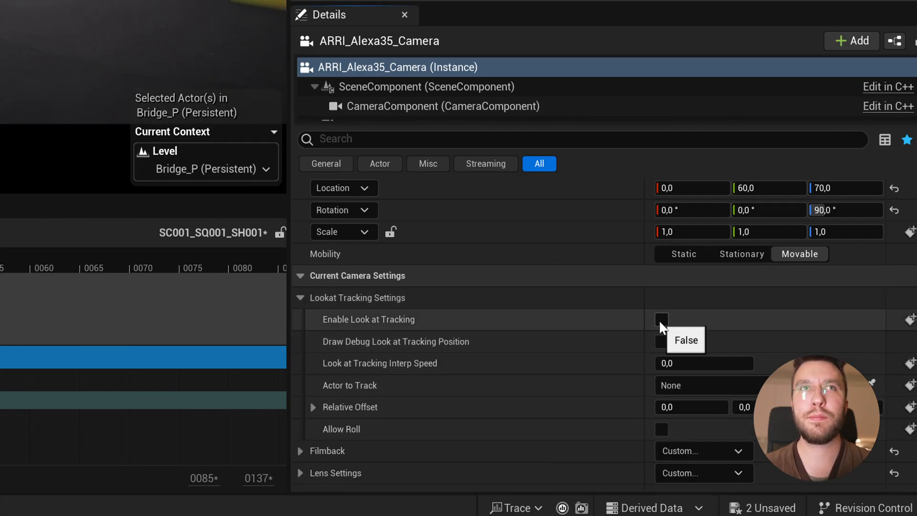
pyautogui.click(661, 319)
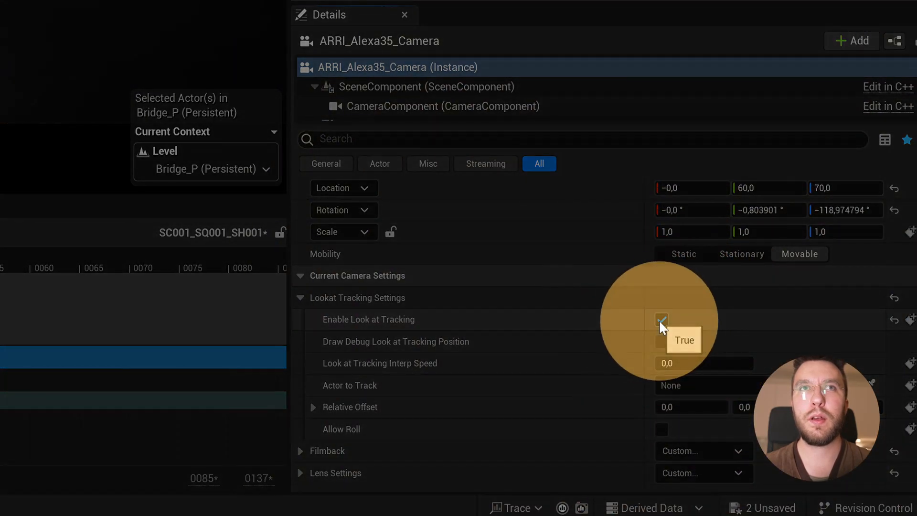
pyautogui.click(662, 319)
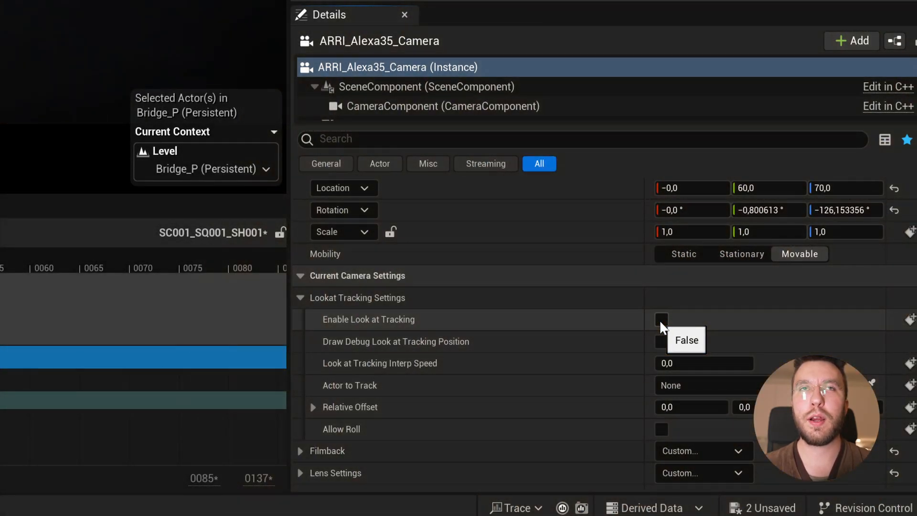
pyautogui.click(661, 319)
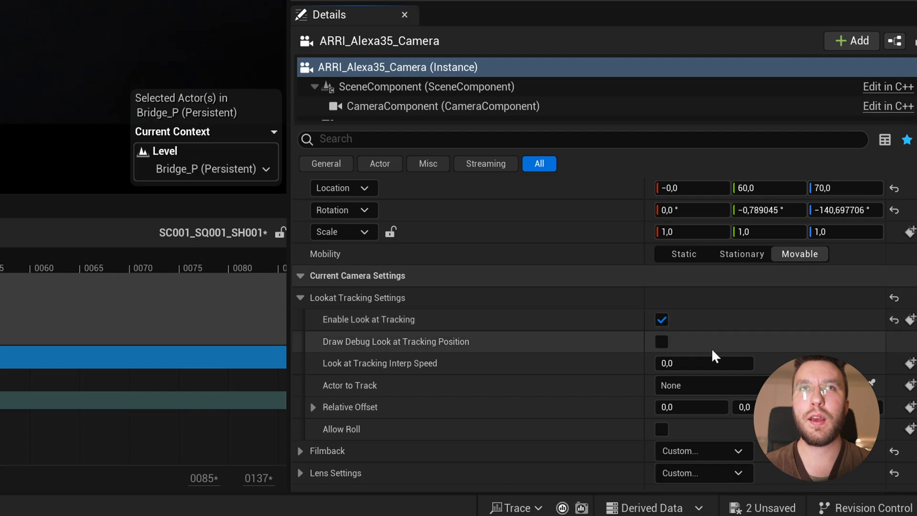
# Set Actor to Track to ARRI_Alexa35_FocusTracker and the Focus Method to Tracking
pyautogui.click(704, 385)
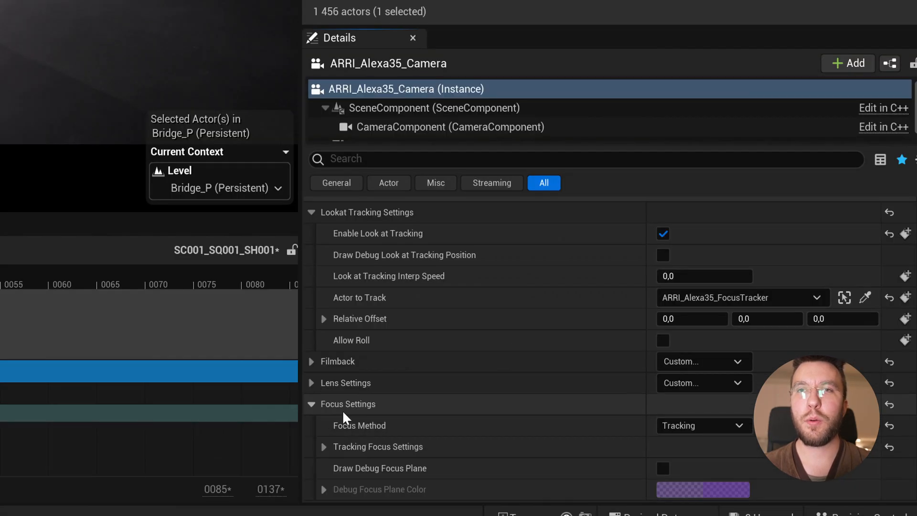
pyautogui.click(703, 425)
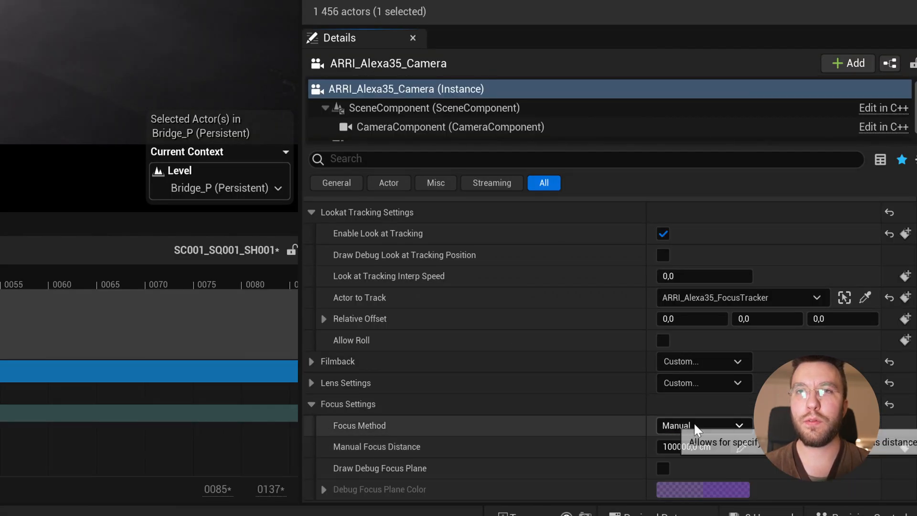
pyautogui.click(699, 426)
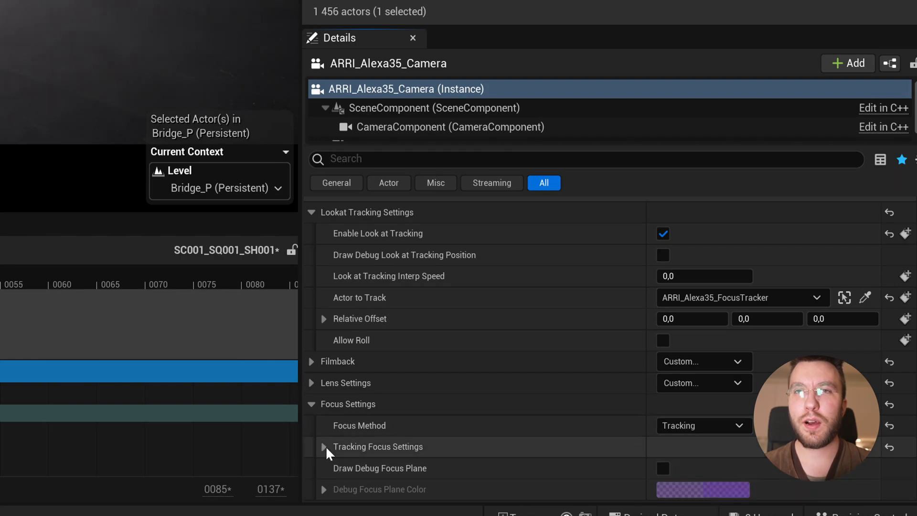
pyautogui.click(324, 446)
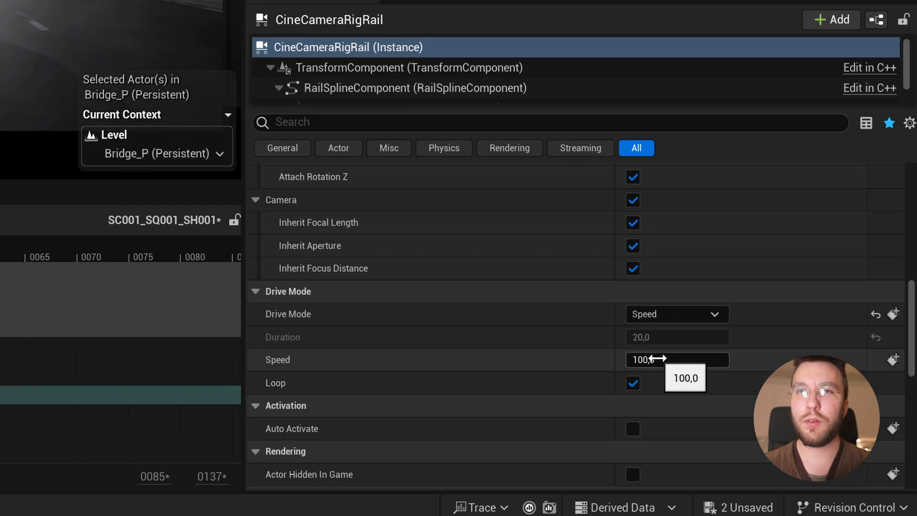
# Lower the CineCameraRigRail's Speed value from 100 by typing 5
pyautogui.click(677, 359)
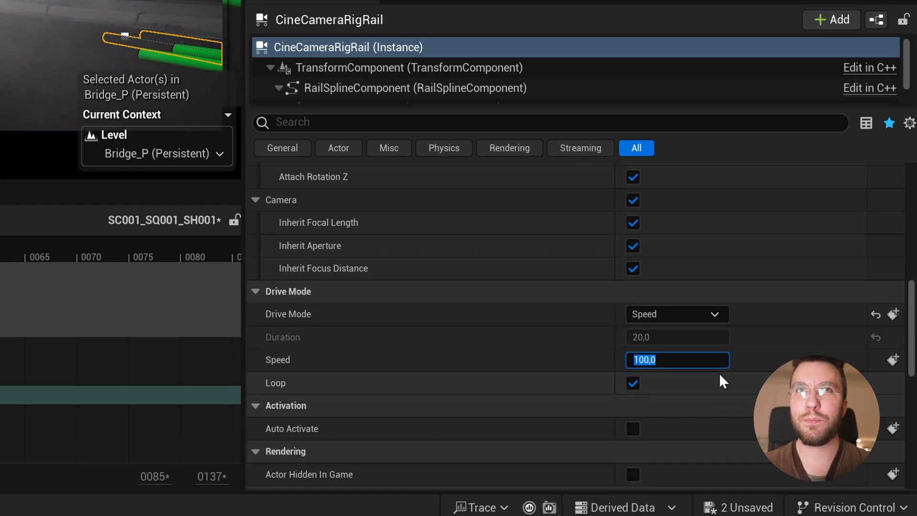
pyautogui.write('5')
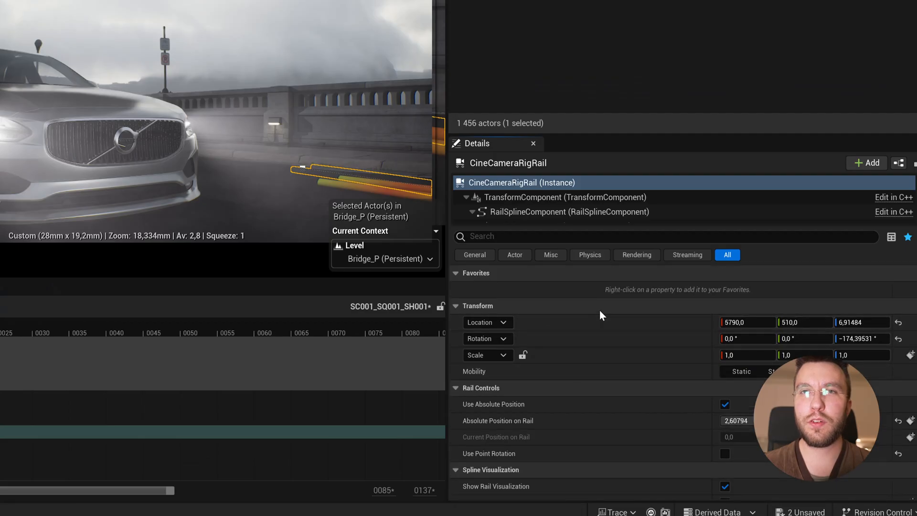
# Add CineCameraRigRail to the shot sequence via + Track > Actor to Sequencer and scrub the timeline
pyautogui.scroll(-3)
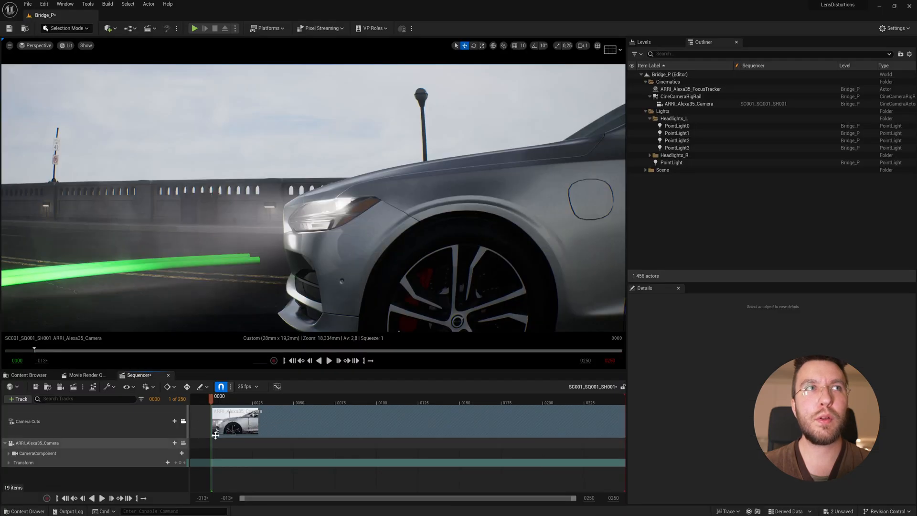
pyautogui.click(689, 103)
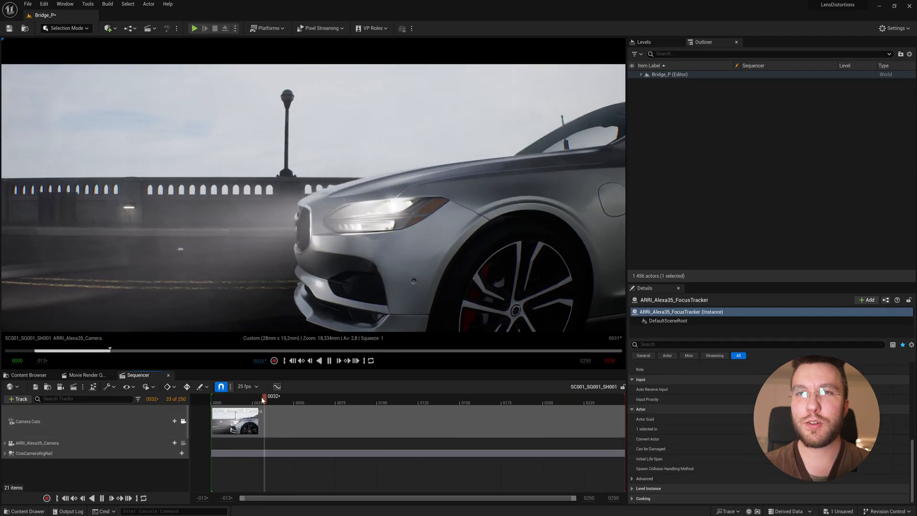
pyautogui.moveTo(263, 395); pyautogui.dragTo(348, 396)
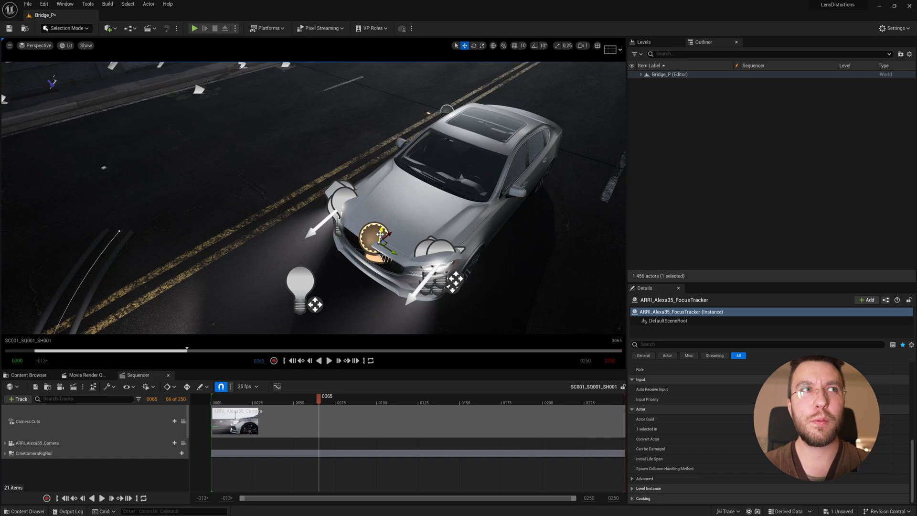
# Add ARRI_Alexa35_FocusTracker to the Sequencer with a Transform track and jump to frame 53
pyautogui.click(636, 74)
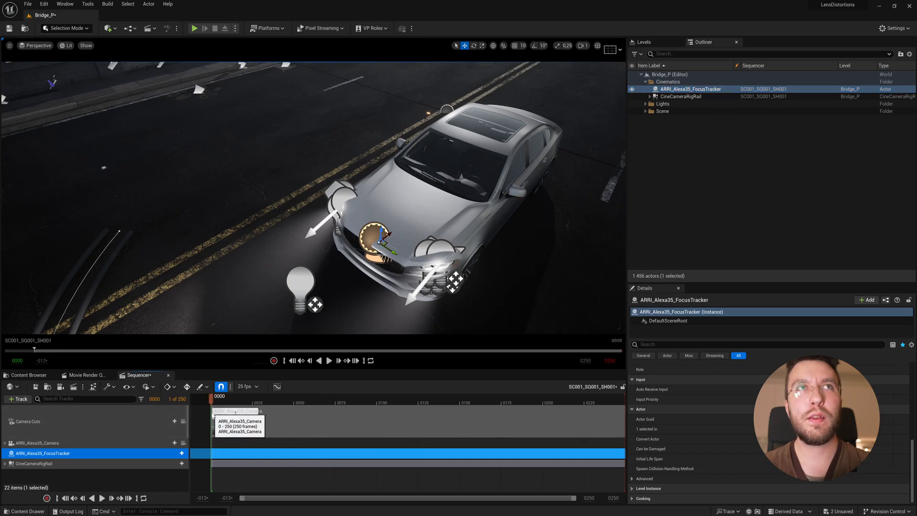
pyautogui.click(182, 453)
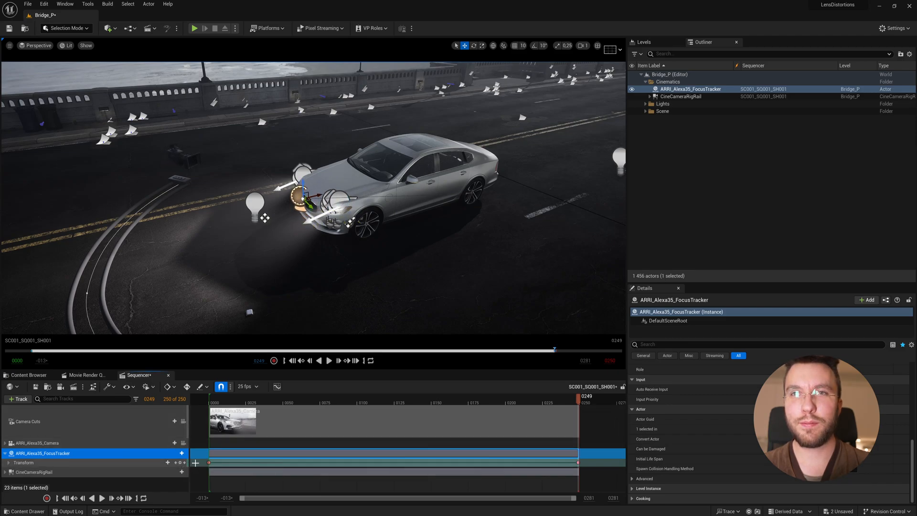
pyautogui.click(288, 402)
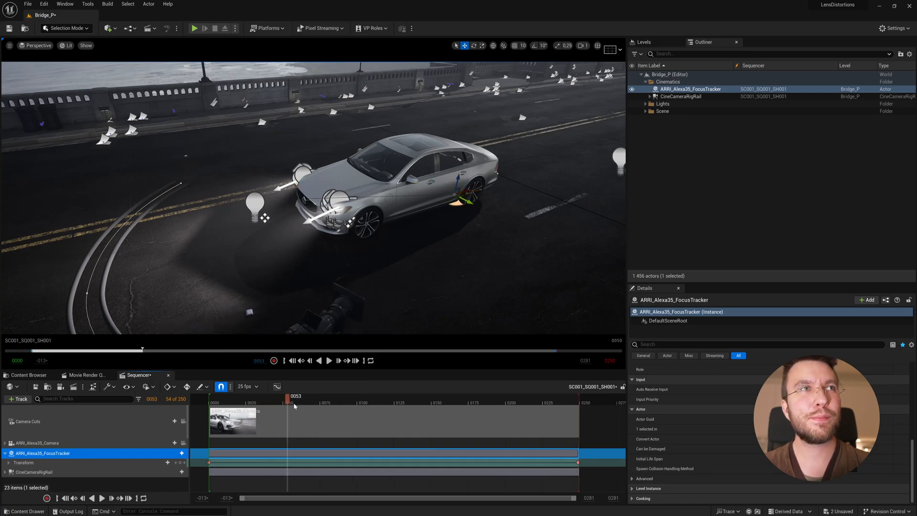
# Scrub the Sequencer playhead from the start to frame 53 to review the shot through the ARRI camera
pyautogui.moveTo(287, 398); pyautogui.dragTo(381, 398)
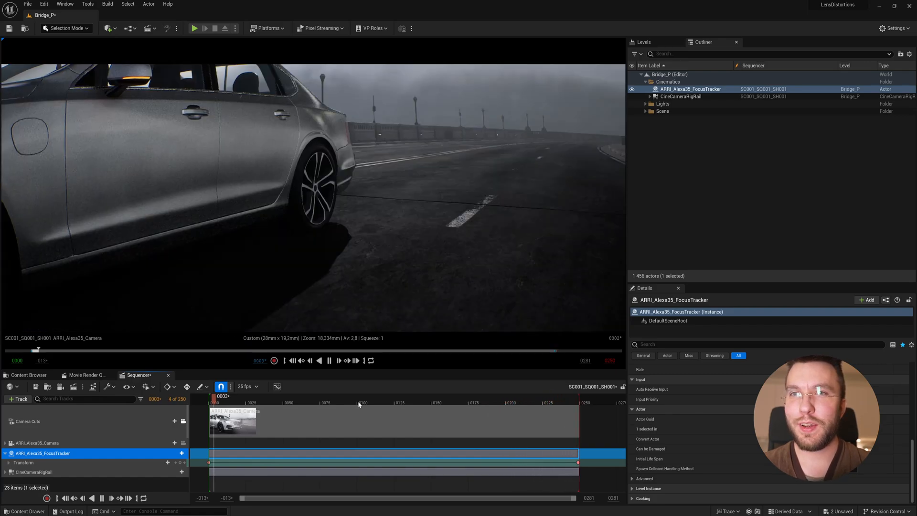
pyautogui.moveTo(216, 402); pyautogui.dragTo(288, 402)
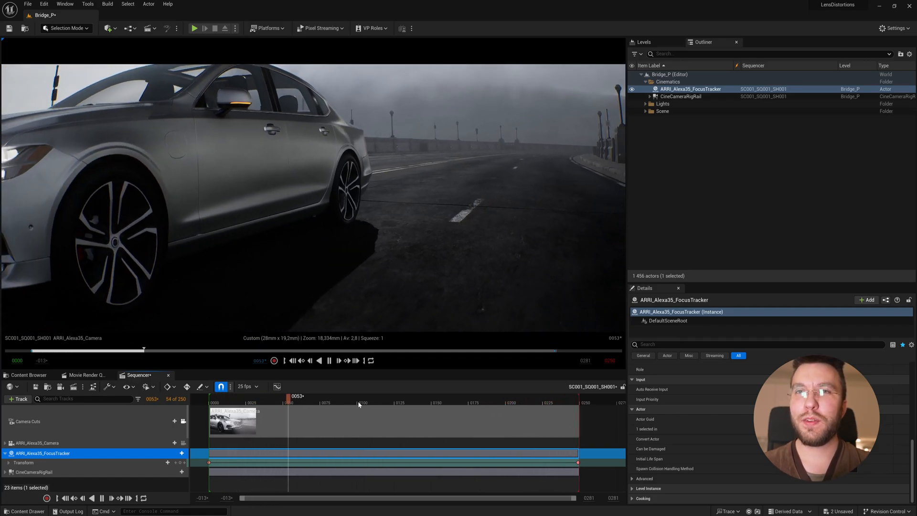